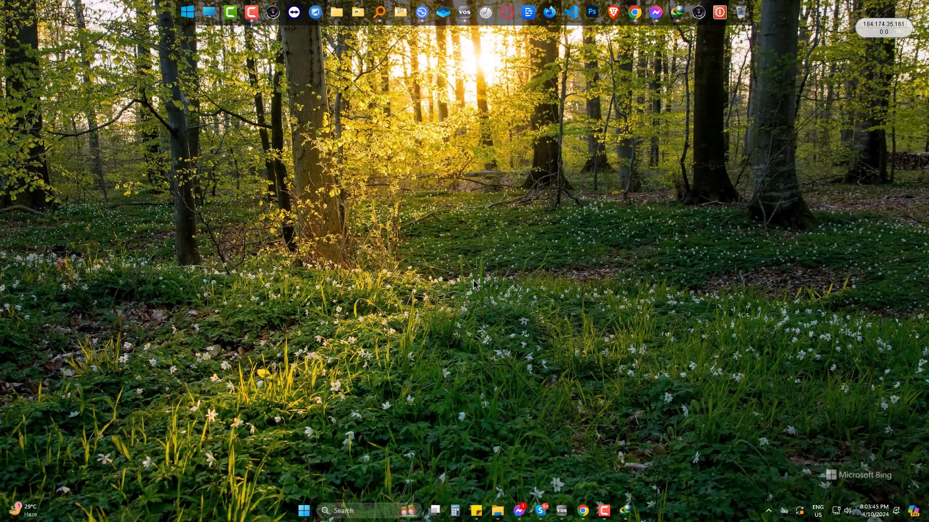
mouse_move(655, 519)
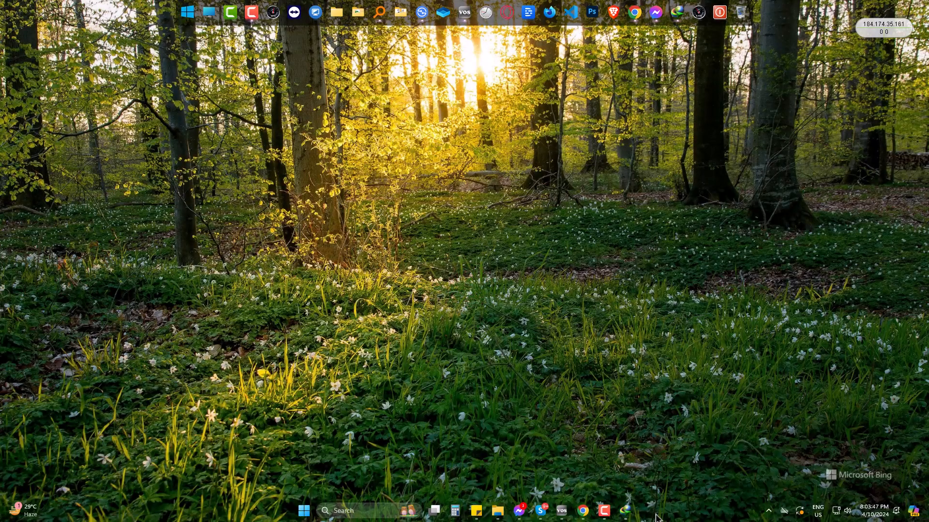
- Reach Taskbar settings from the taskbar's right-click shortcut menu
right_click(655, 511)
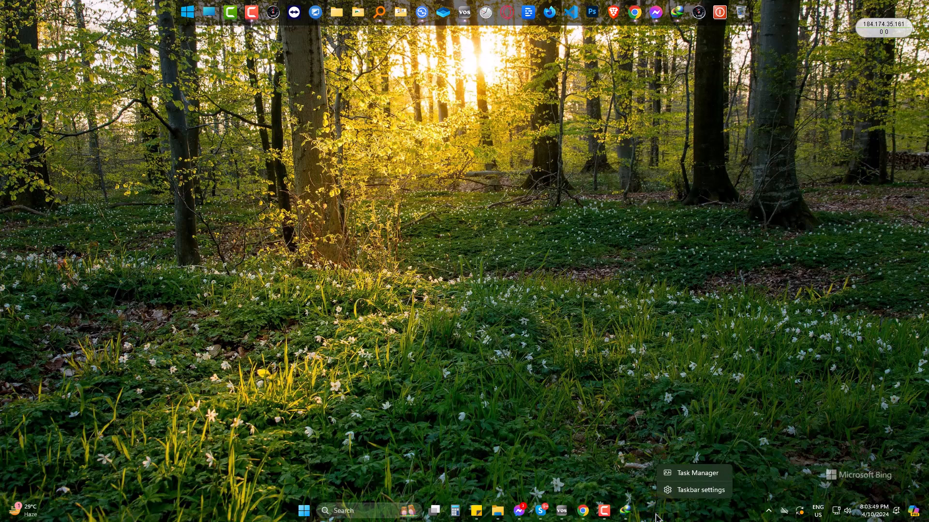
click(700, 490)
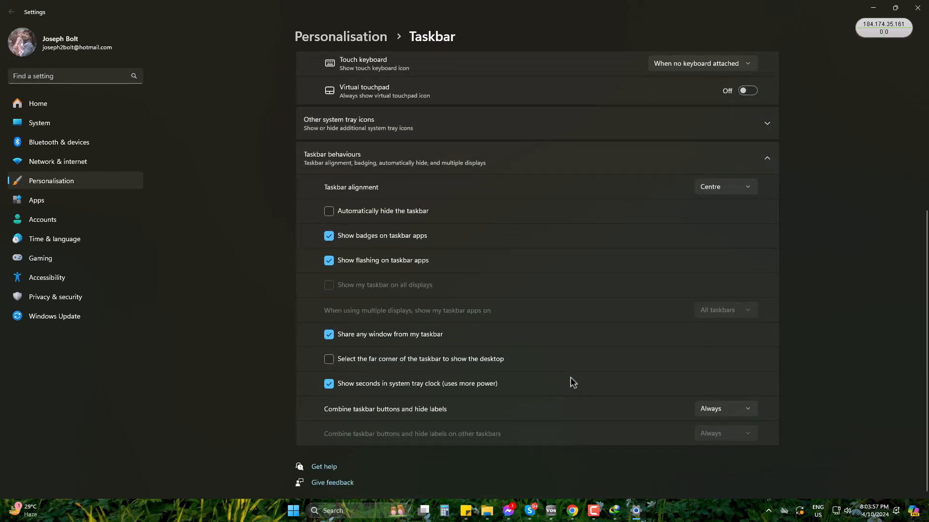
mouse_move(346, 366)
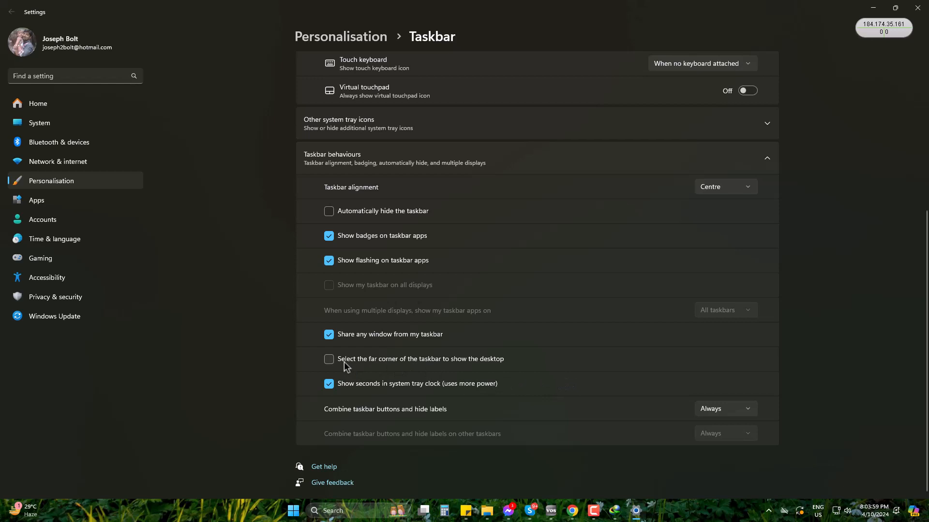
mouse_move(473, 368)
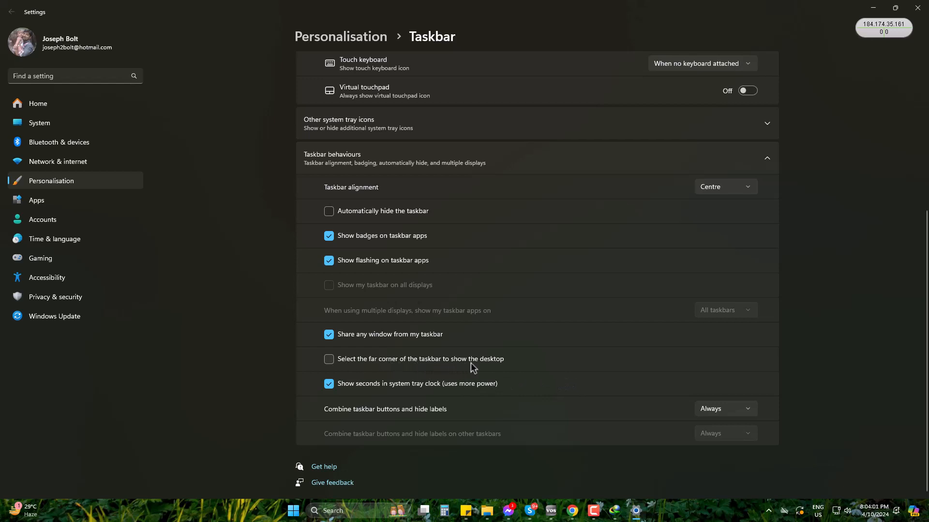
- Turn on 'Select the far corner of the taskbar to show the desktop' under Taskbar behaviours
click(329, 359)
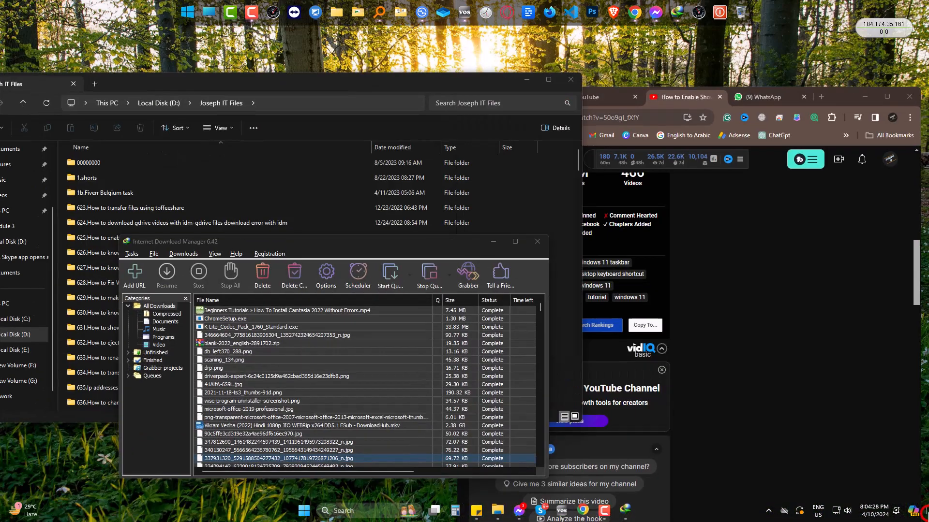
mouse_move(503, 438)
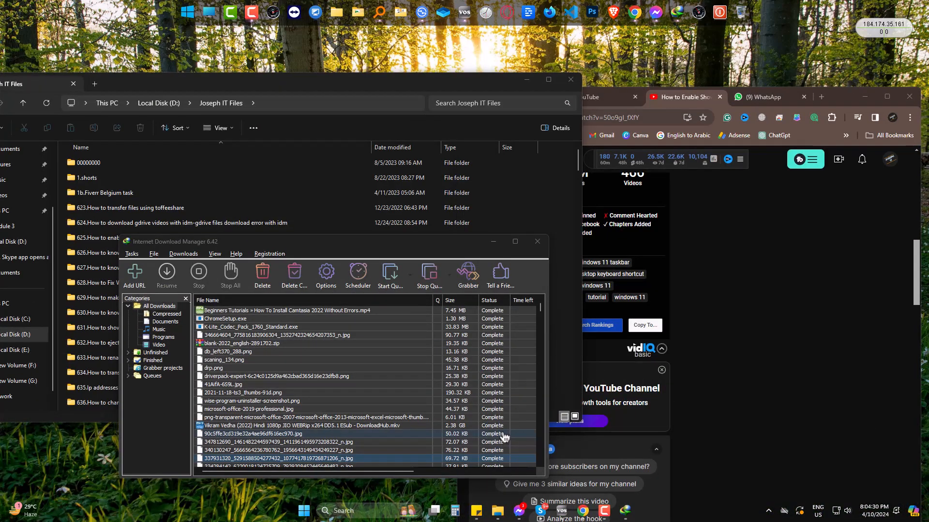